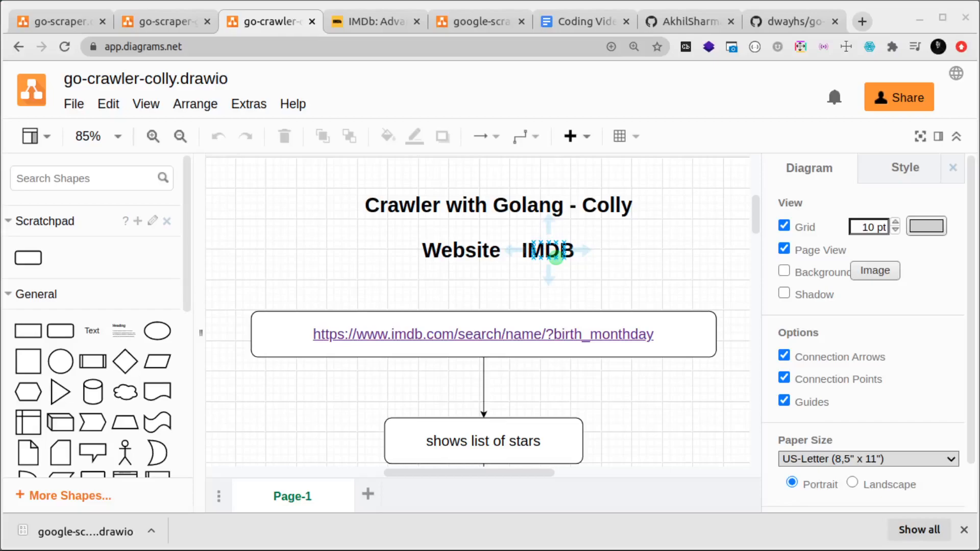
- Select the 'Crawler with Golang - Colly' title, deselect, then view the go-scraper diagram
click(631, 411)
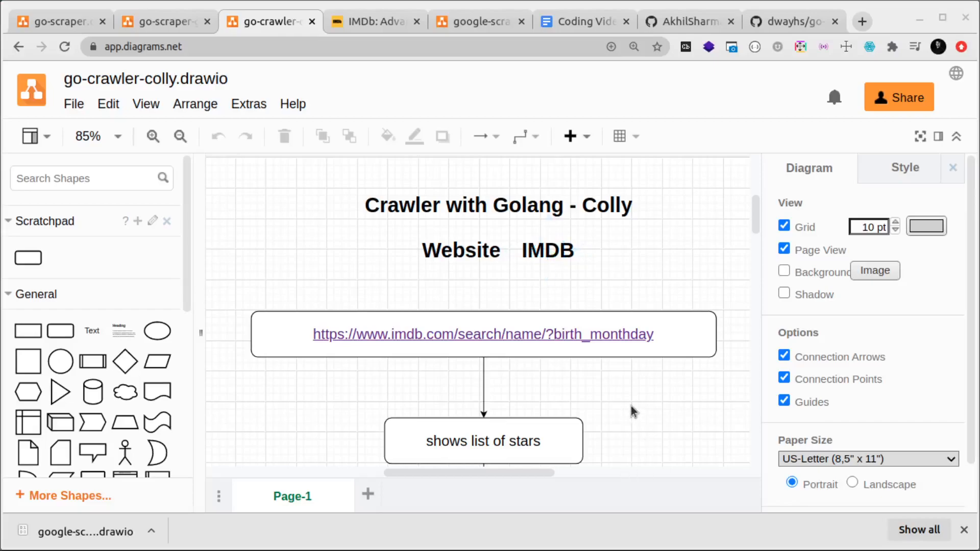
click(483, 335)
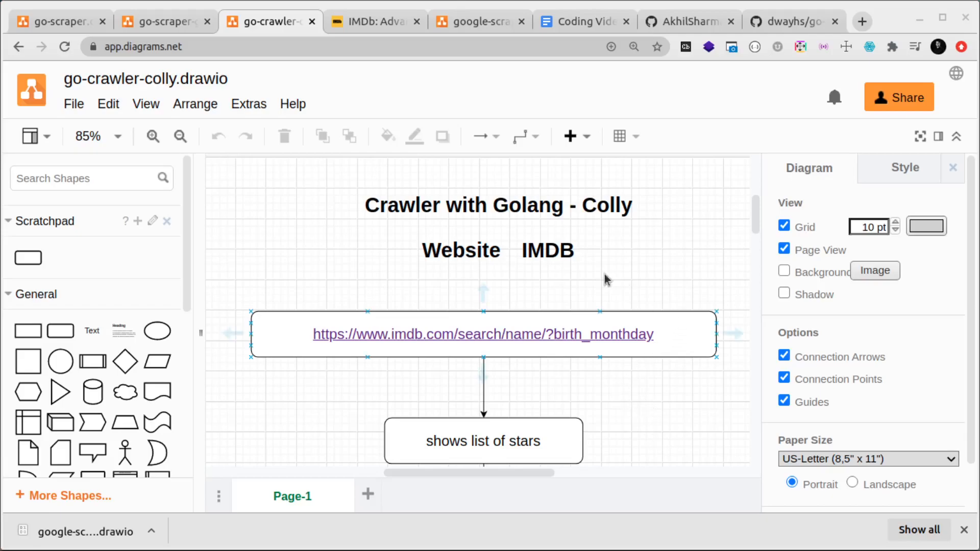
click(498, 205)
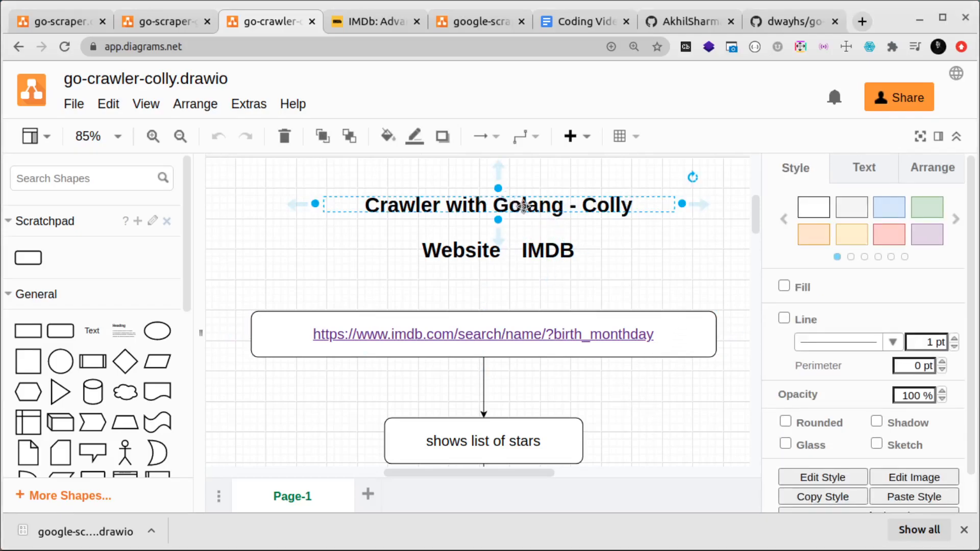
mouse_move(667, 242)
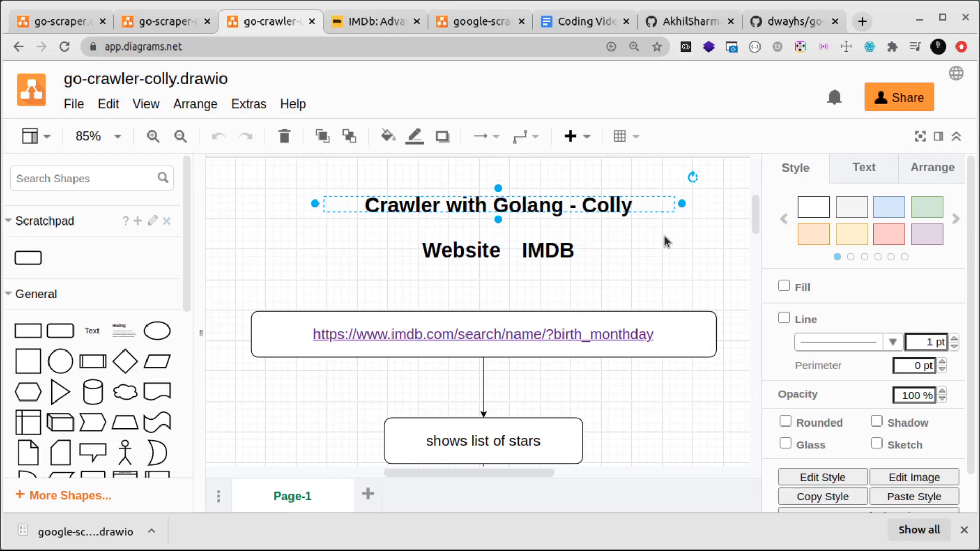
click(610, 265)
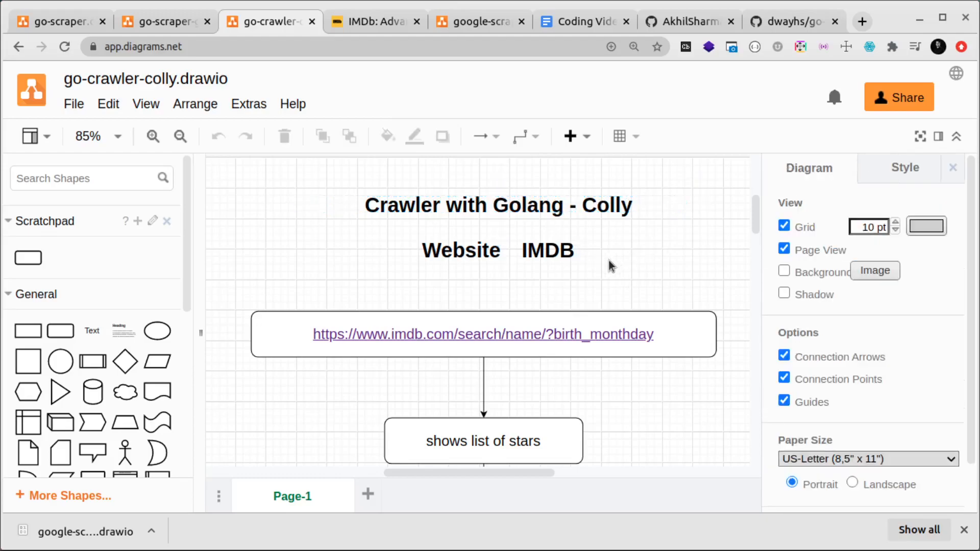
click(164, 22)
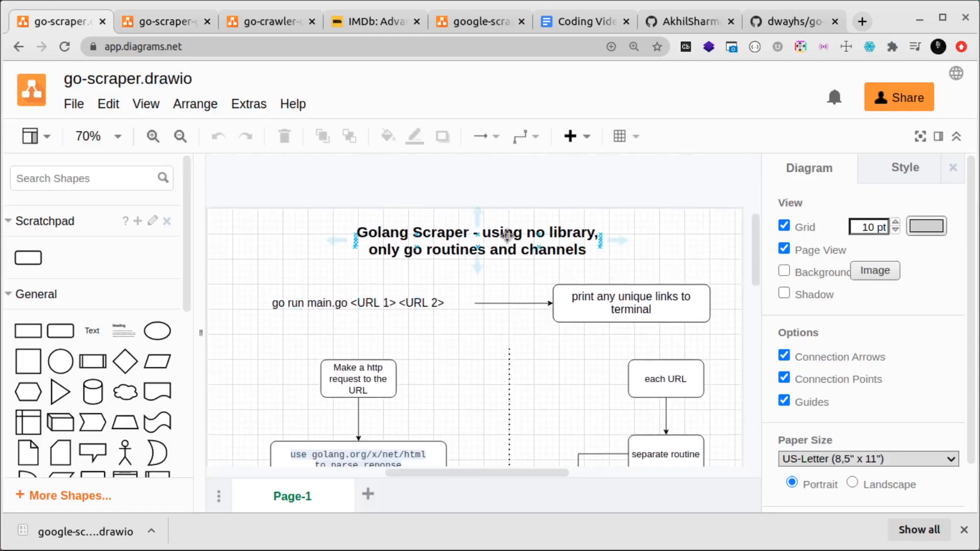
- Cycle through the go-scraper and go-scraper-goquery diagrams, ending on go-crawler-colly
click(267, 22)
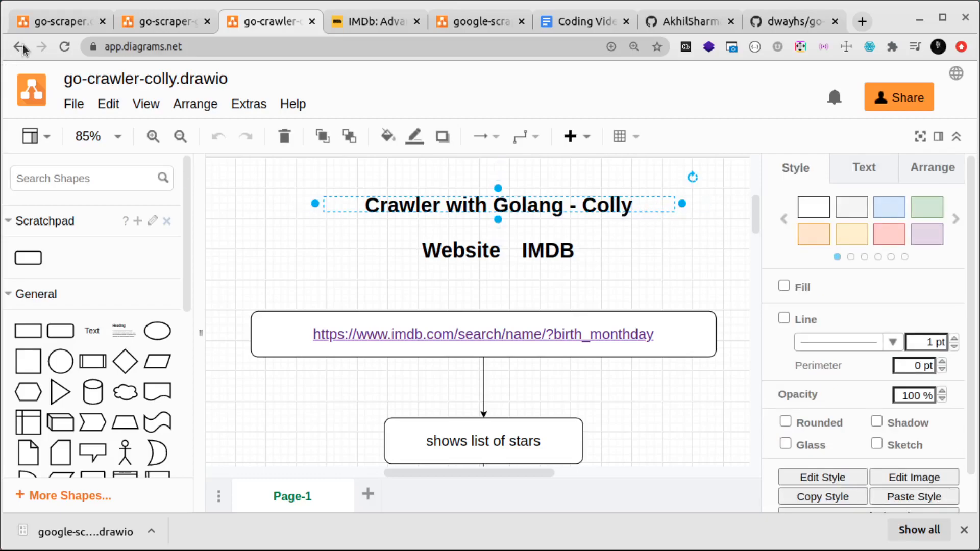
click(59, 22)
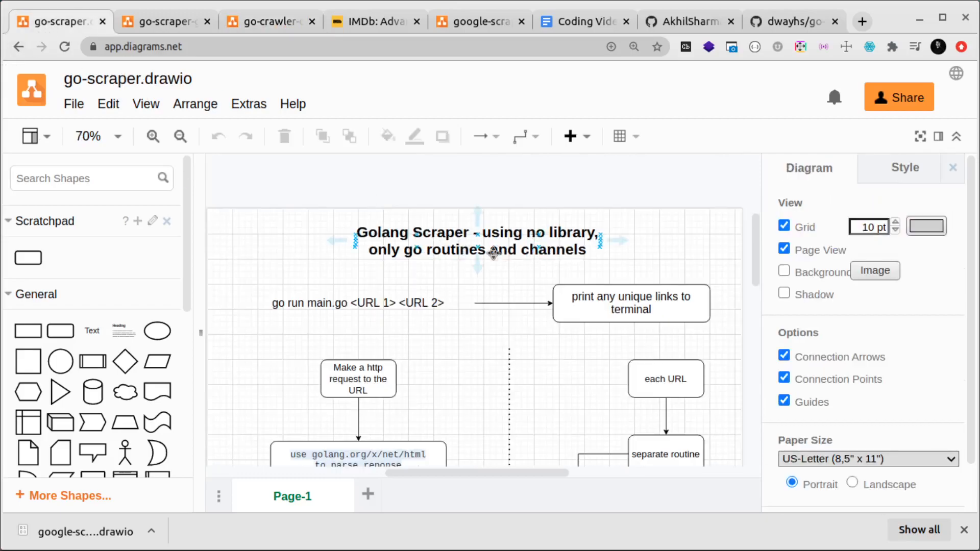
click(164, 22)
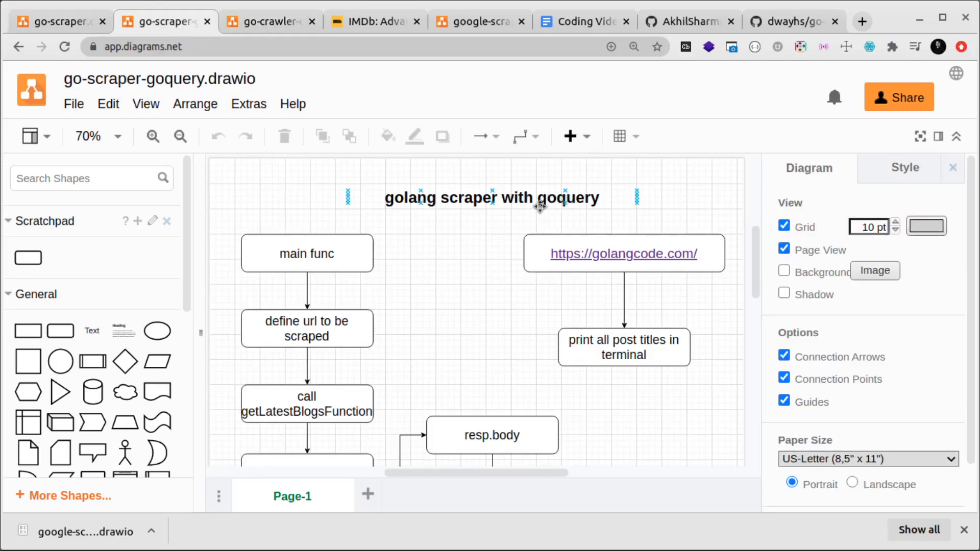
click(262, 22)
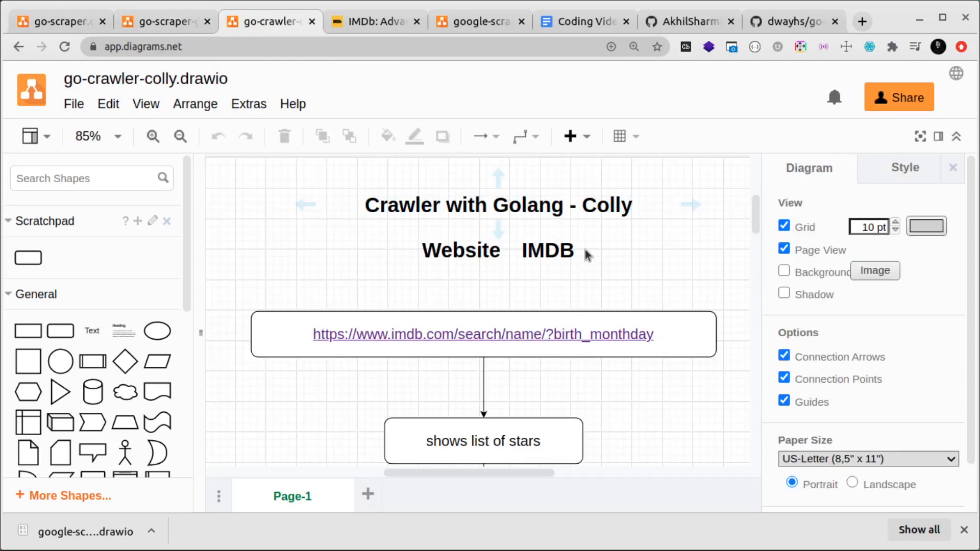
mouse_move(607, 238)
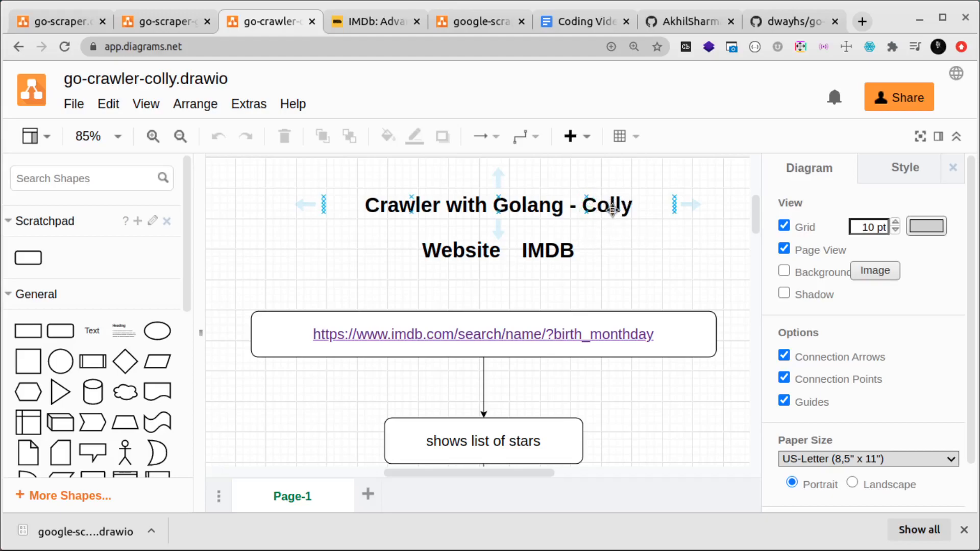
mouse_move(619, 212)
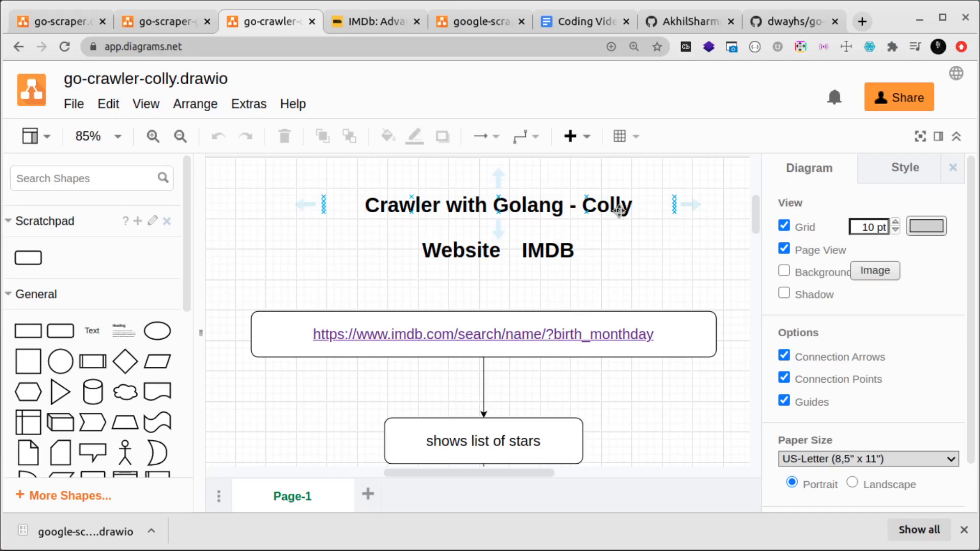
click(499, 206)
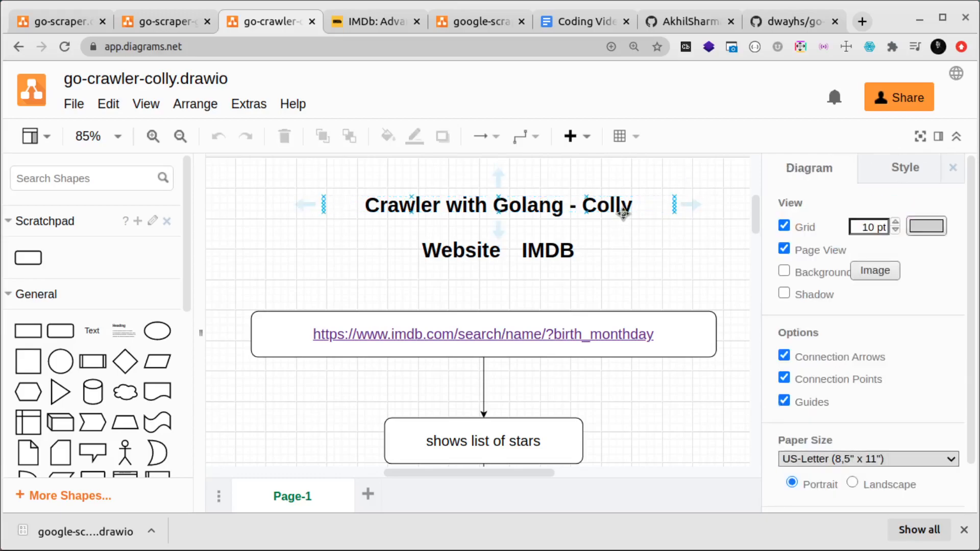
click(617, 275)
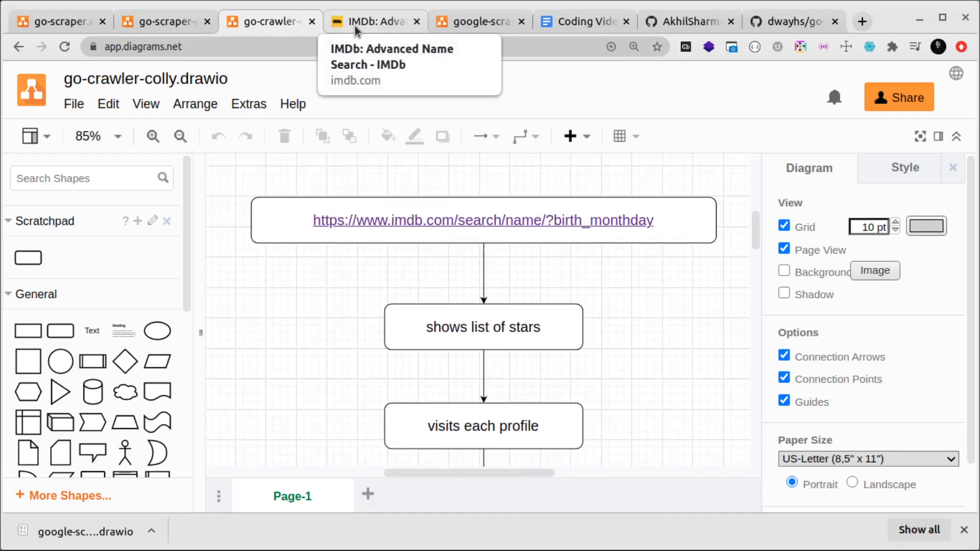
click(373, 22)
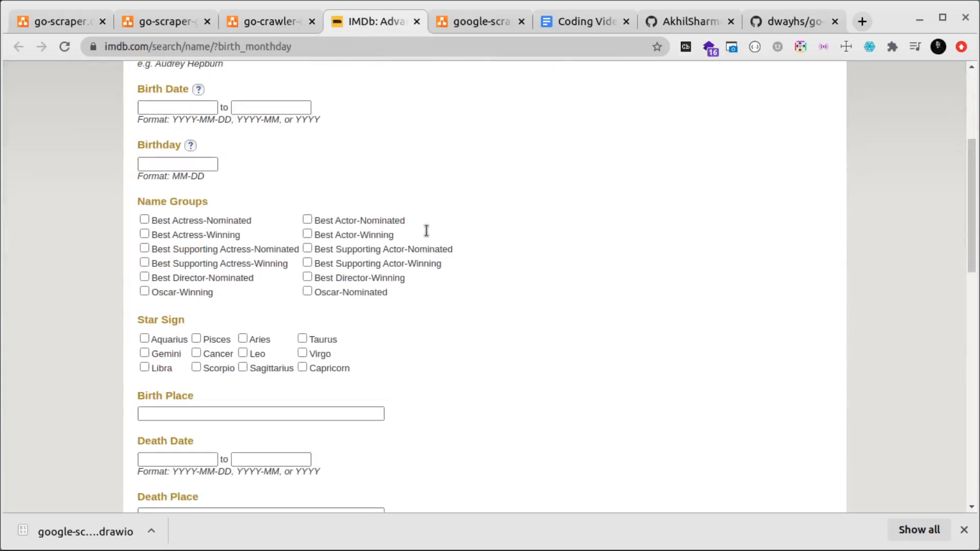
scroll(down, 3)
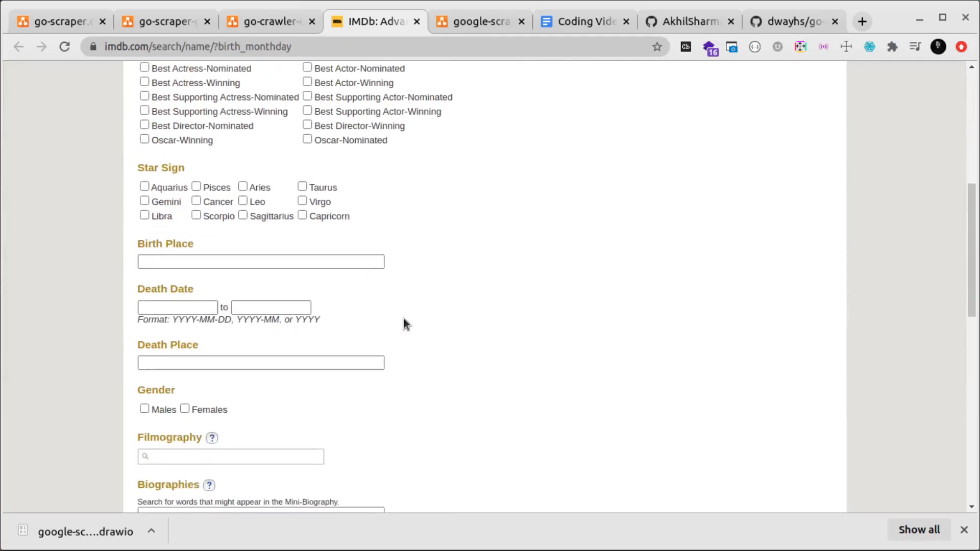
click(269, 22)
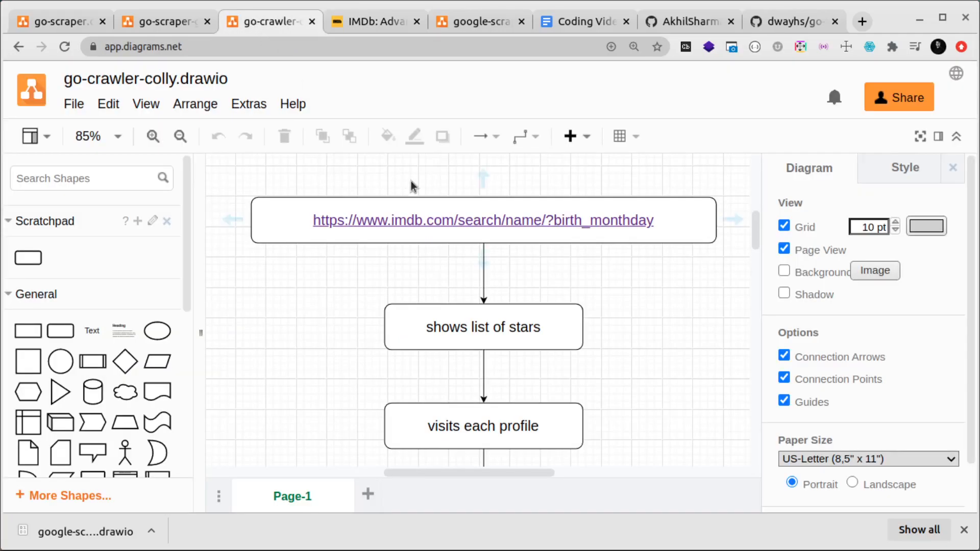
click(483, 327)
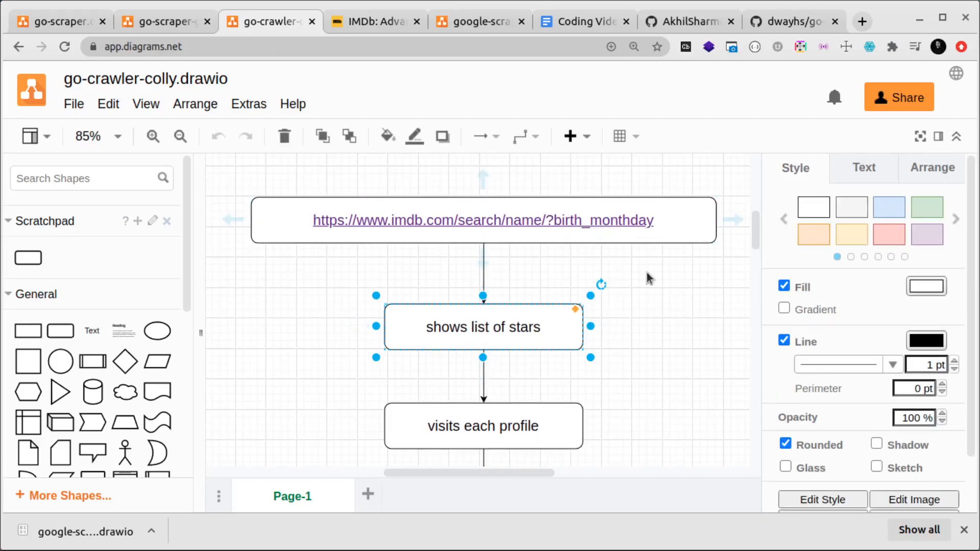
mouse_move(644, 280)
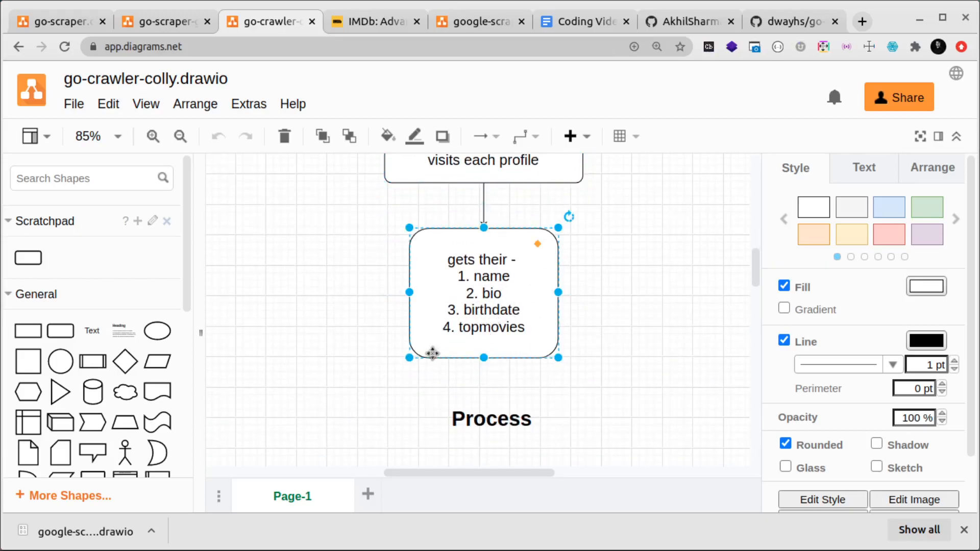
mouse_move(683, 322)
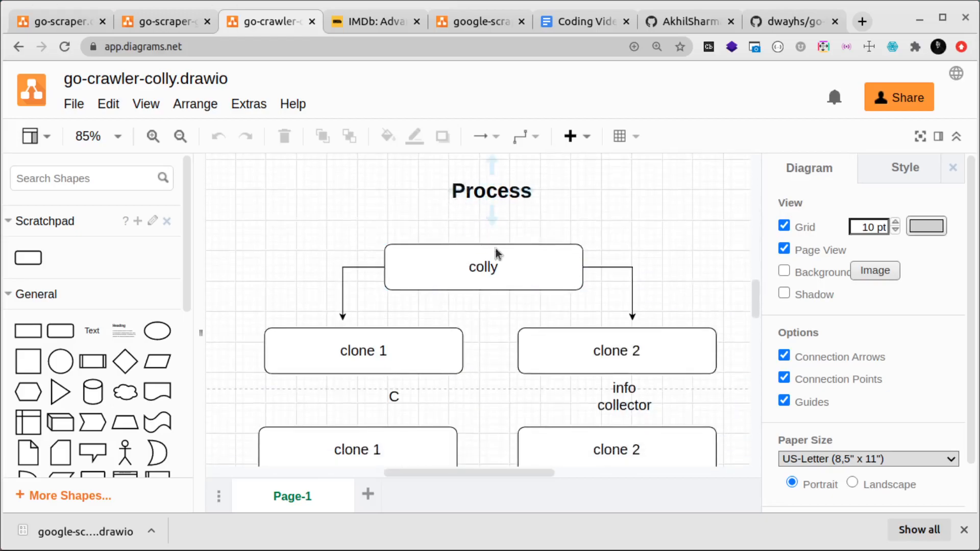
click(483, 266)
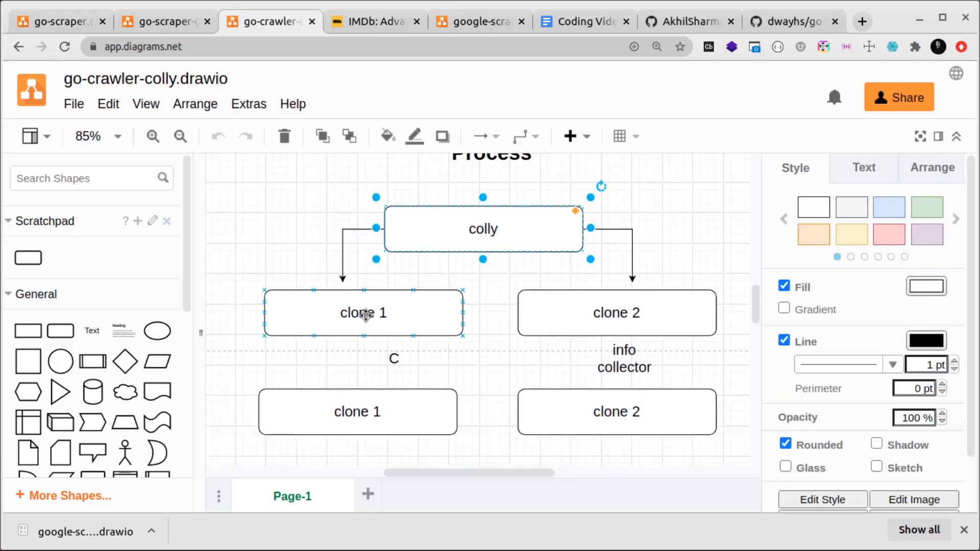
click(617, 312)
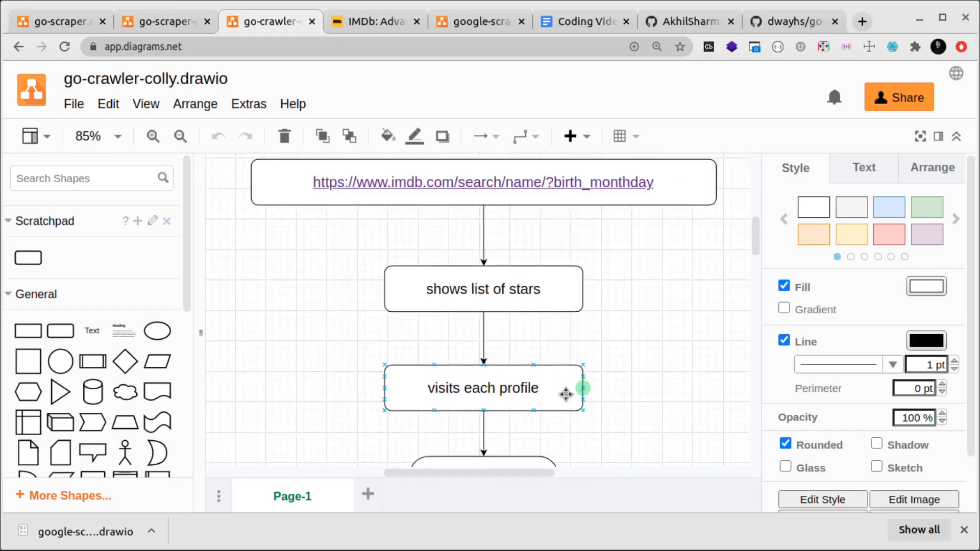
scroll(down, 3)
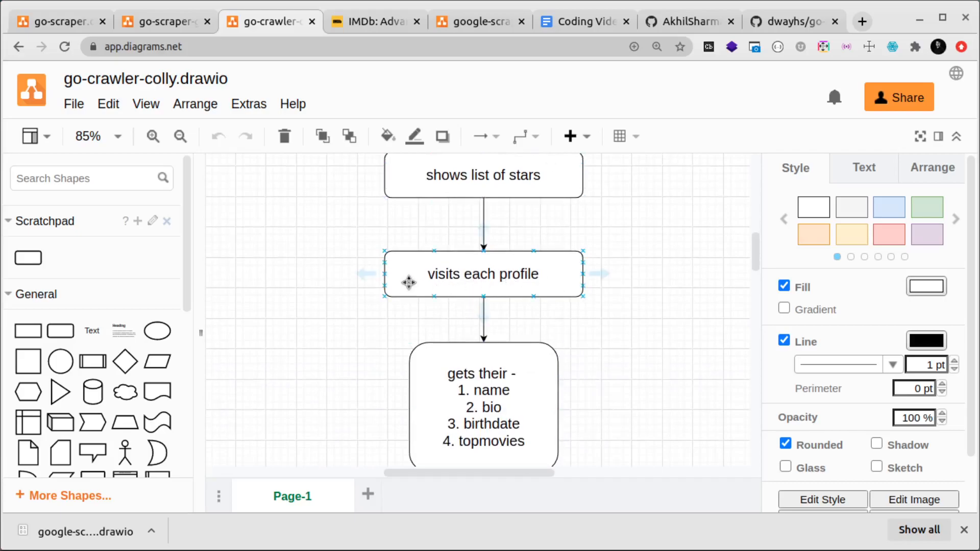
scroll(down, 3)
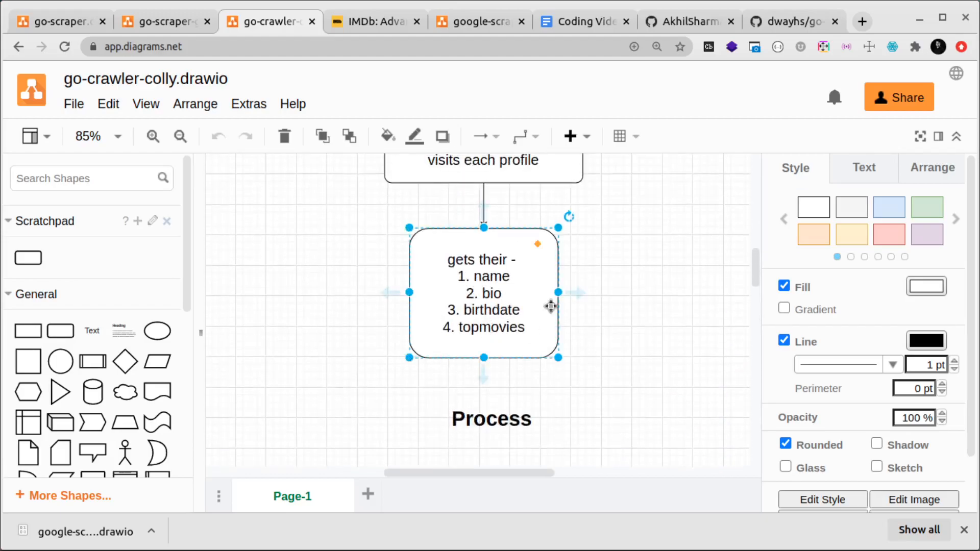
scroll(down, 3)
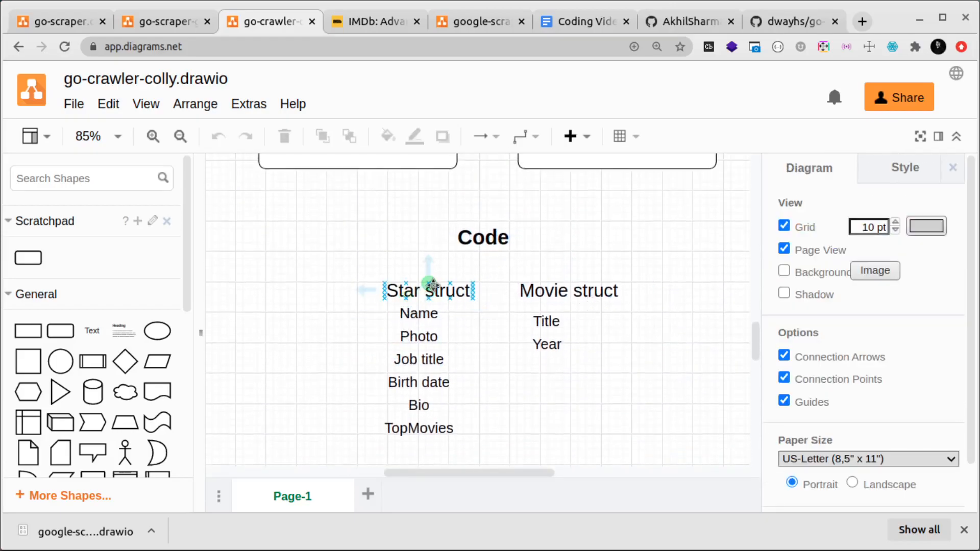
click(428, 291)
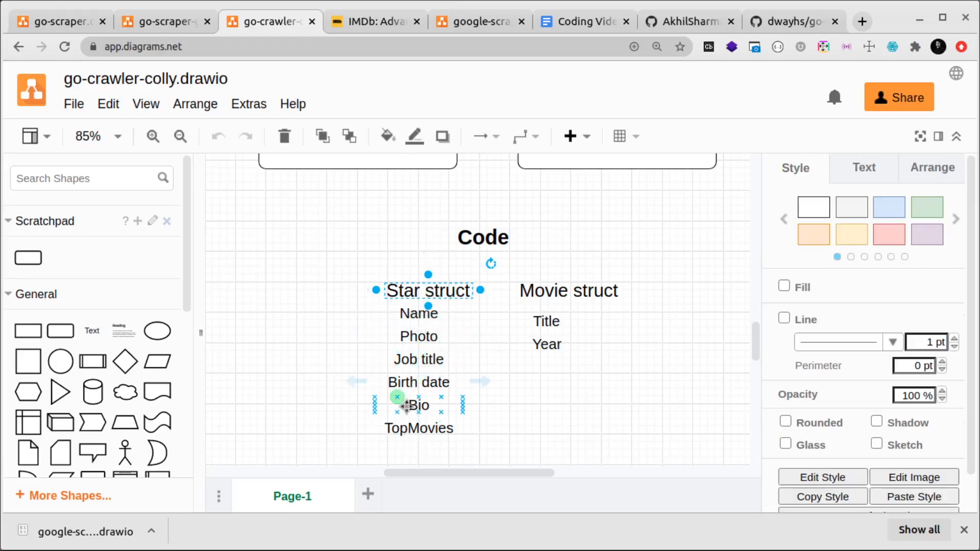
mouse_move(611, 311)
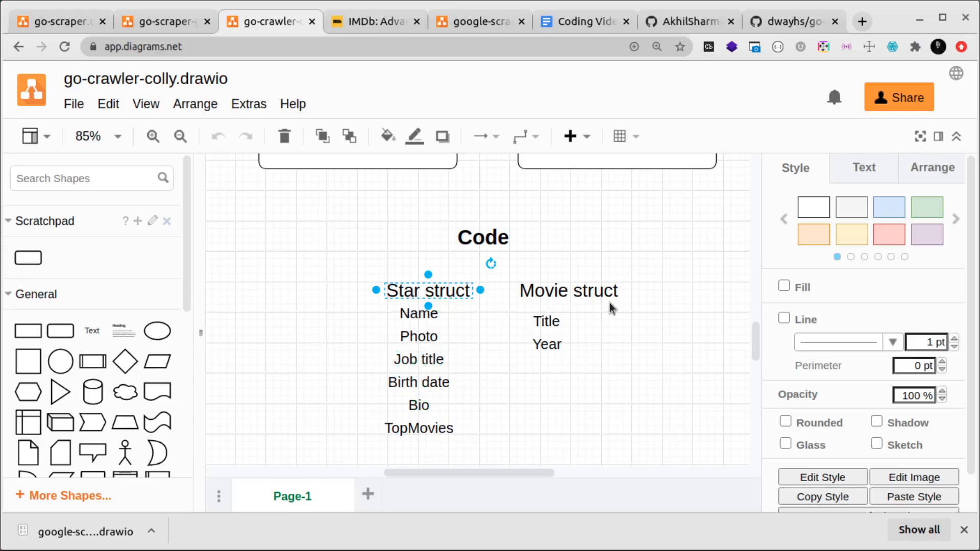
click(419, 428)
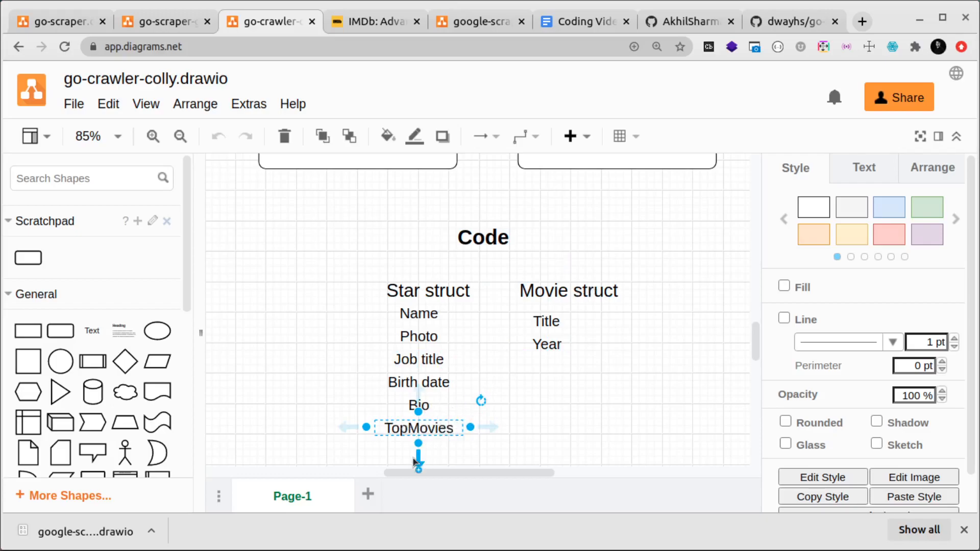
click(568, 290)
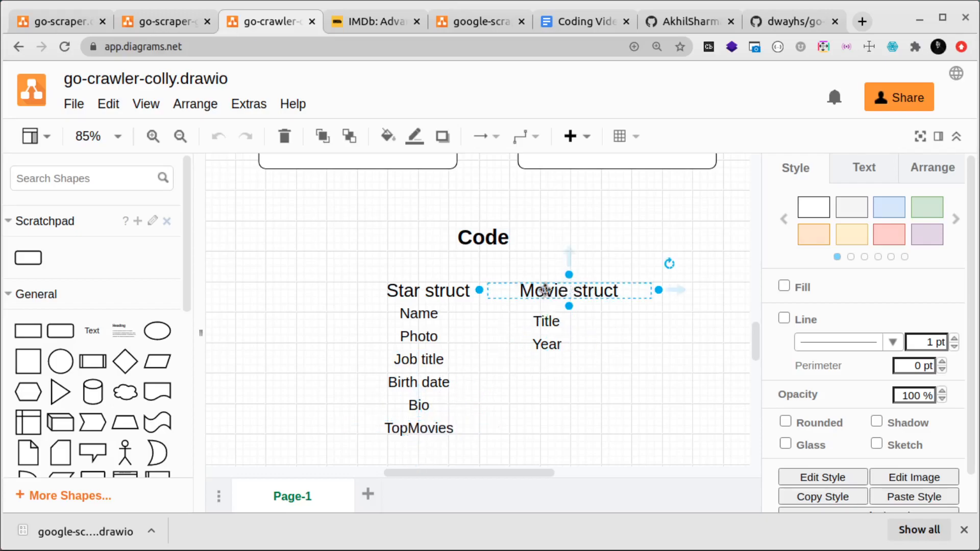
click(546, 321)
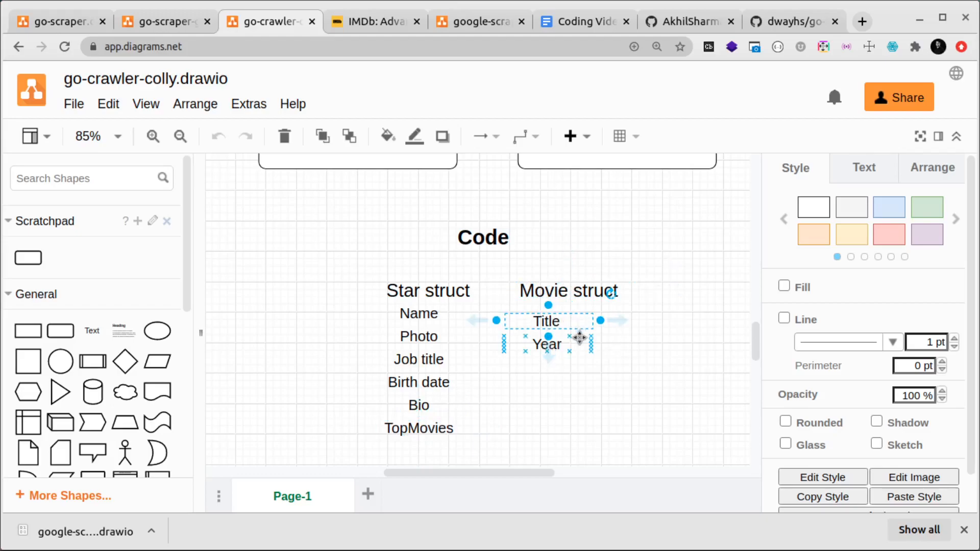
click(652, 250)
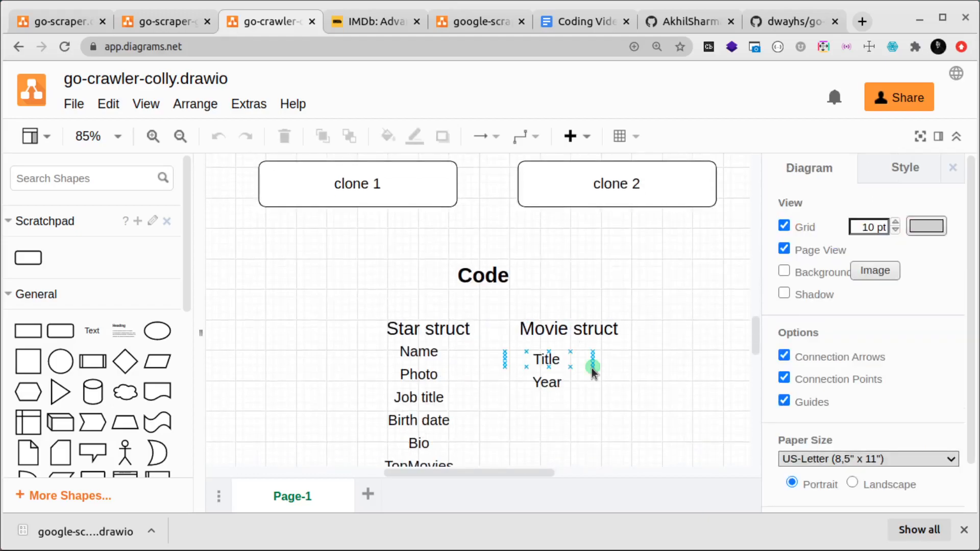
scroll(down, 3)
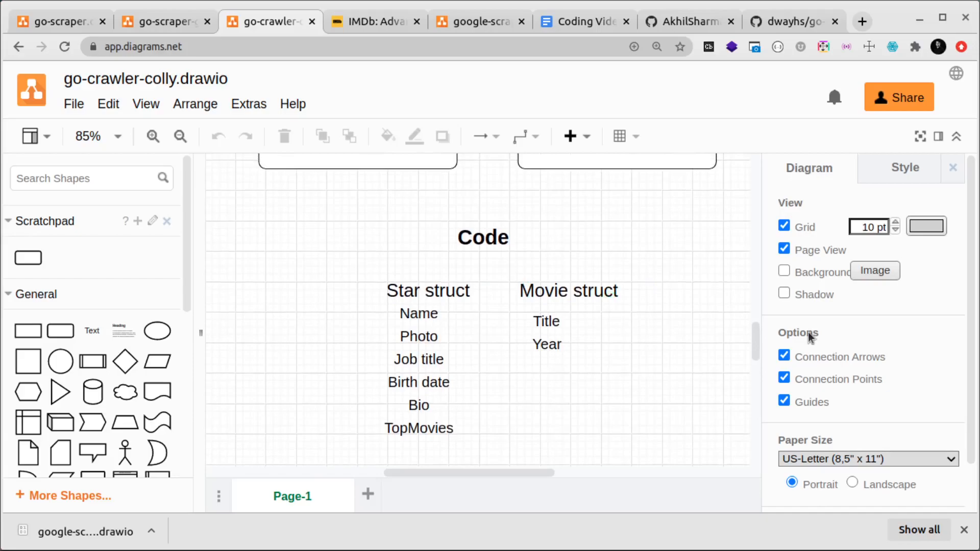
mouse_move(662, 381)
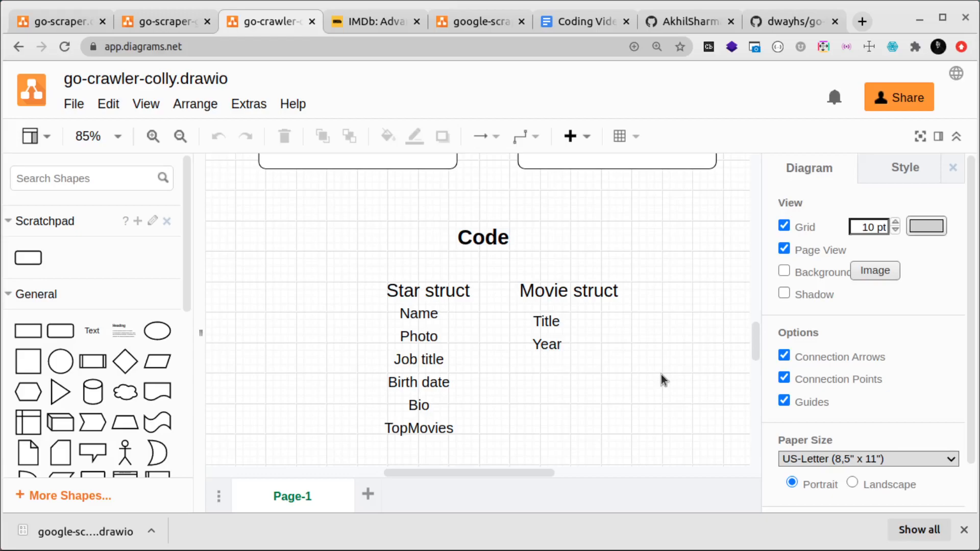
click(374, 22)
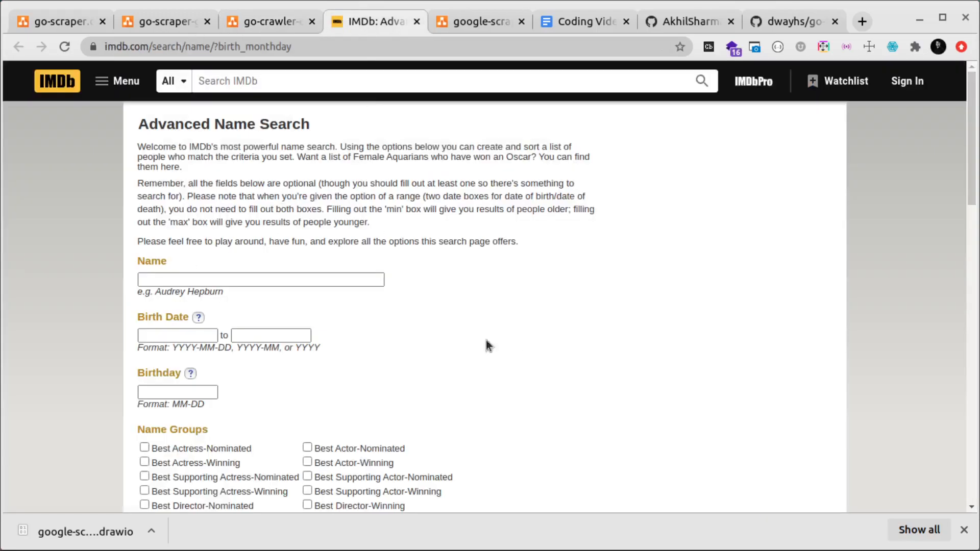
- Bring up the IMDb Advanced Name Search page being crawled
click(269, 21)
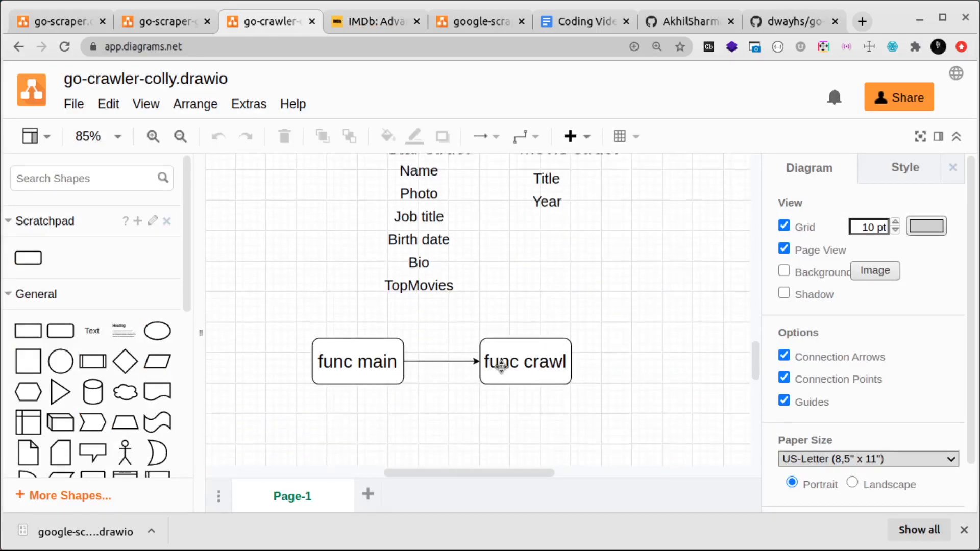
click(524, 362)
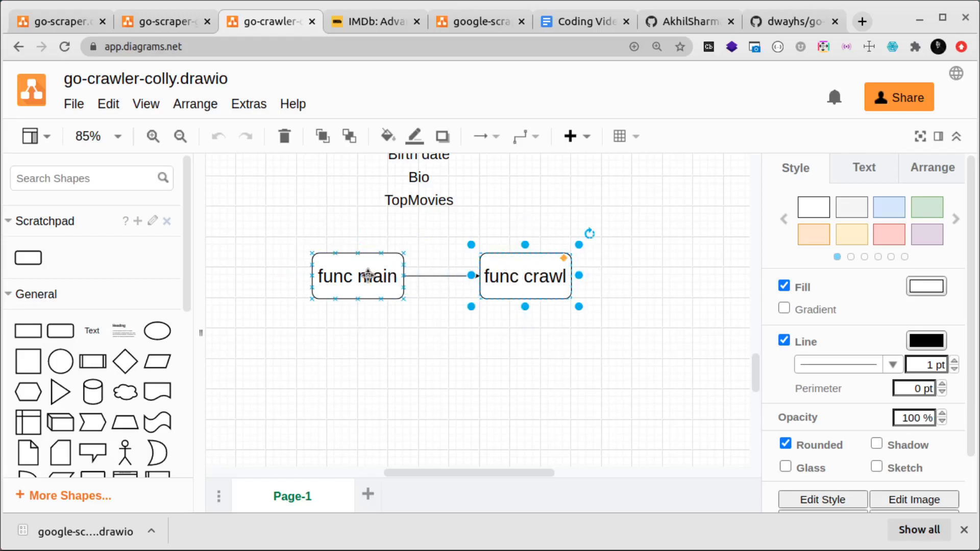
click(357, 276)
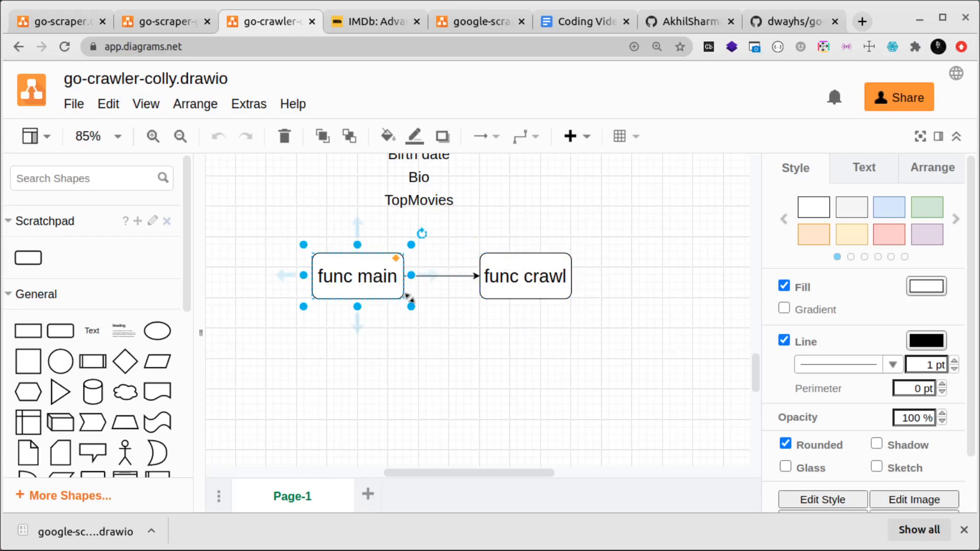
click(525, 276)
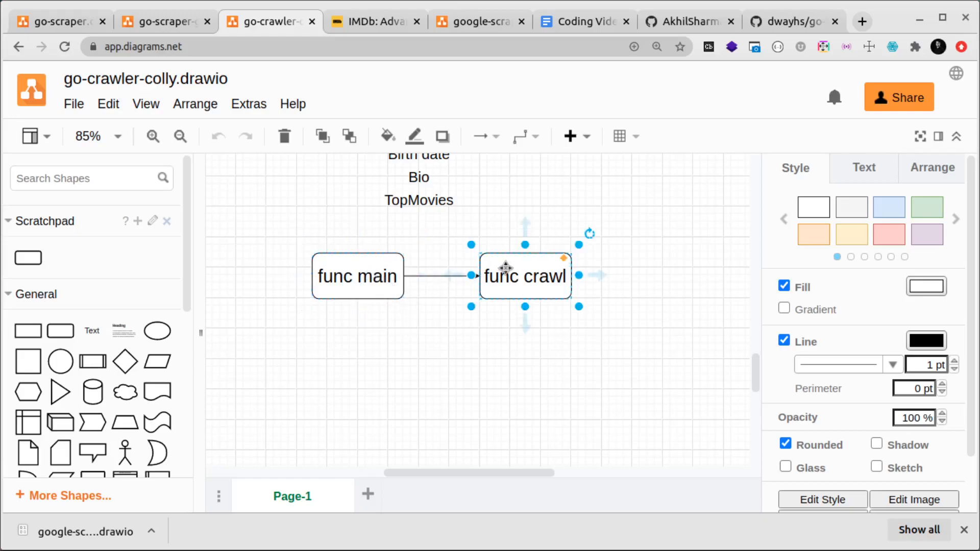
click(357, 276)
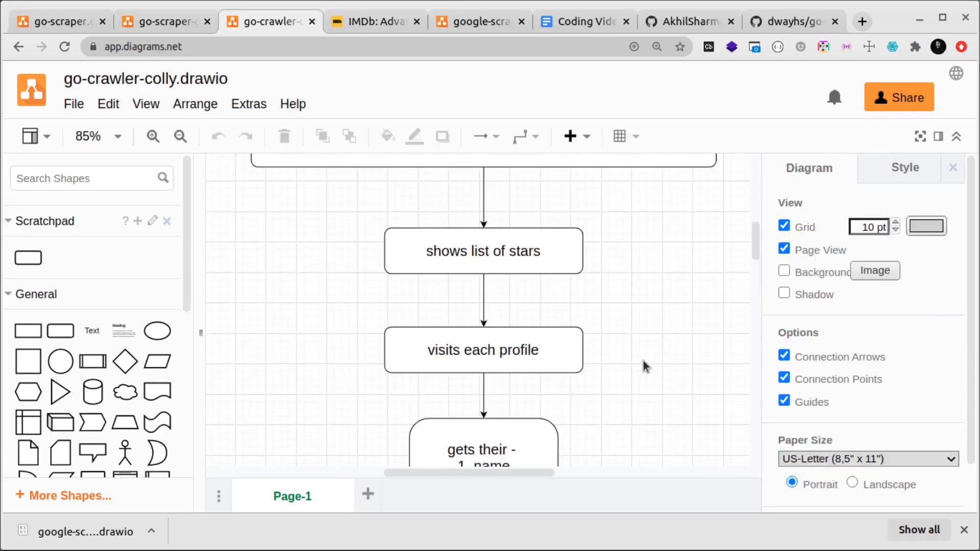
scroll(down, 3)
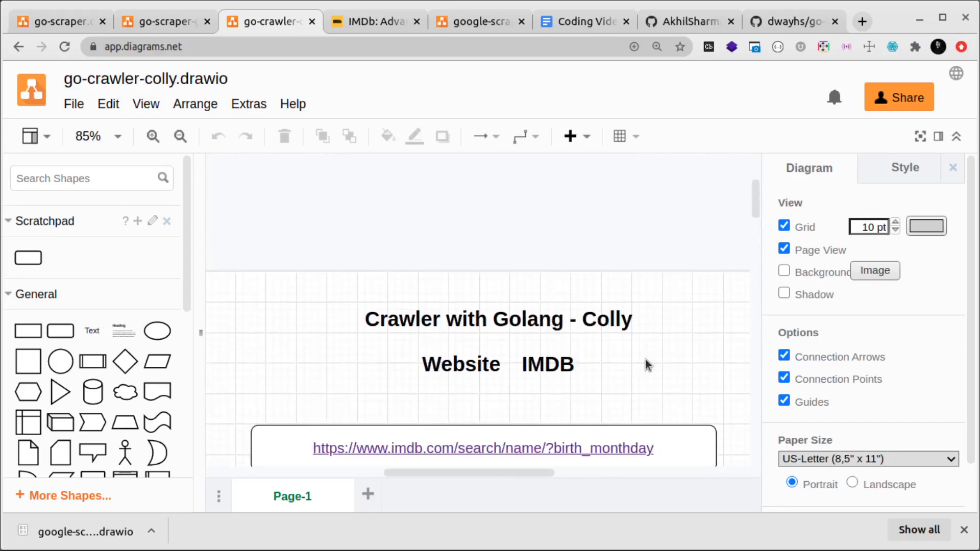
scroll(down, 3)
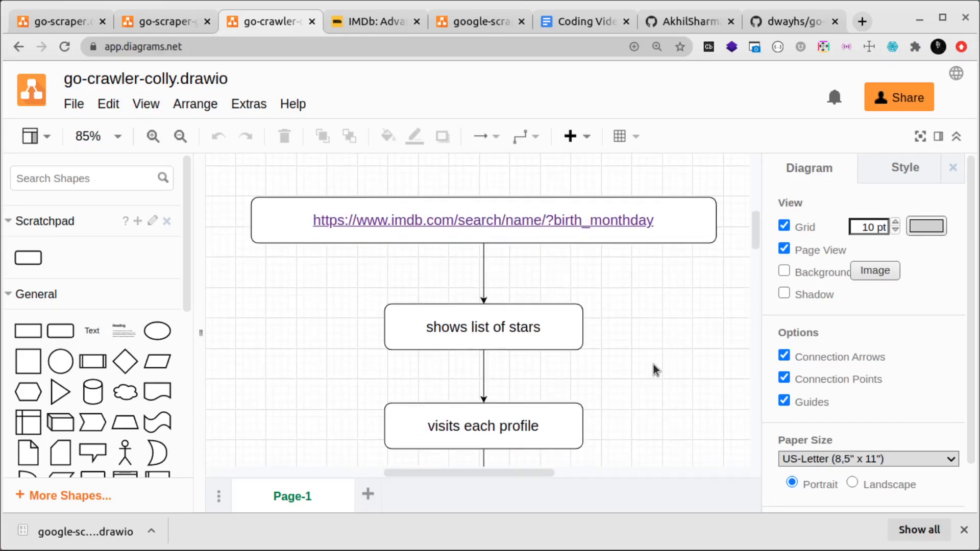
mouse_move(409, 338)
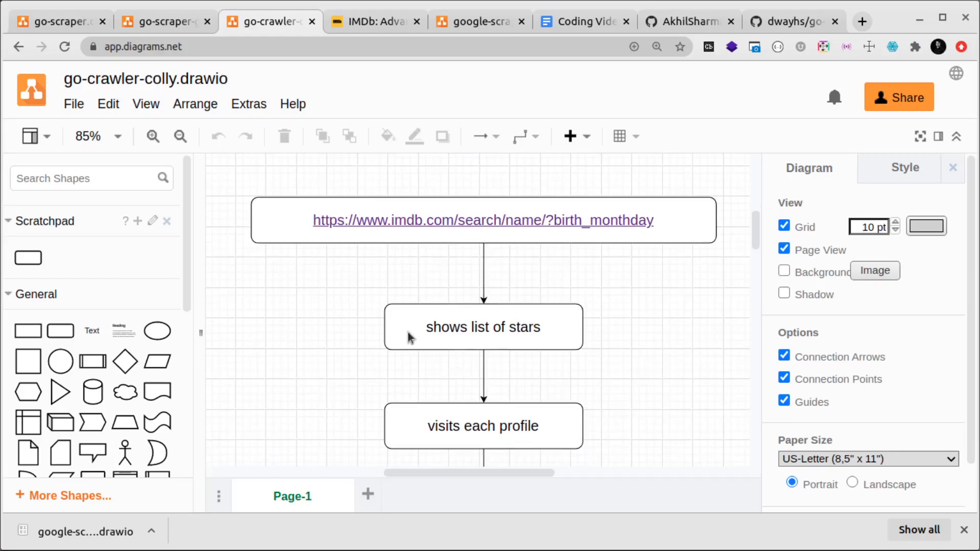
mouse_move(629, 293)
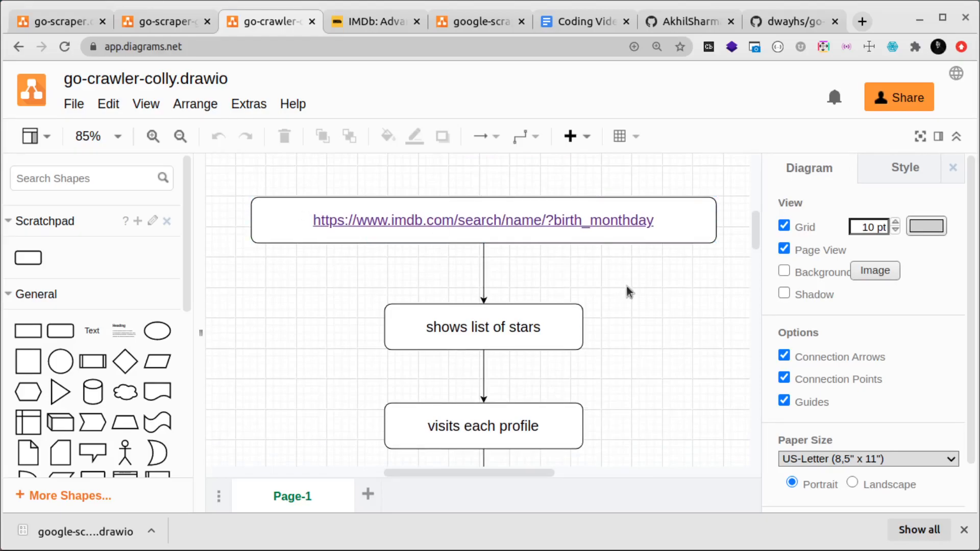
mouse_move(784, 295)
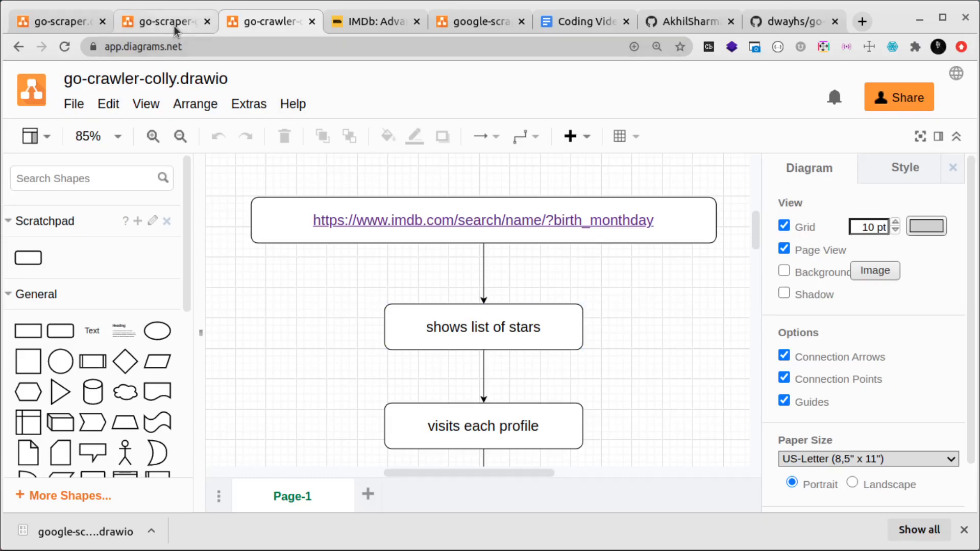
mouse_move(669, 331)
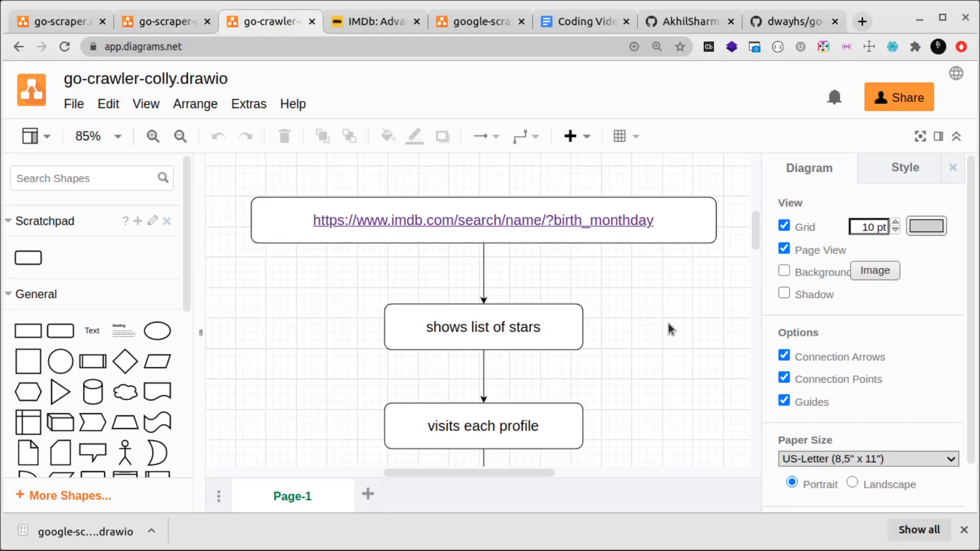
mouse_move(168, 76)
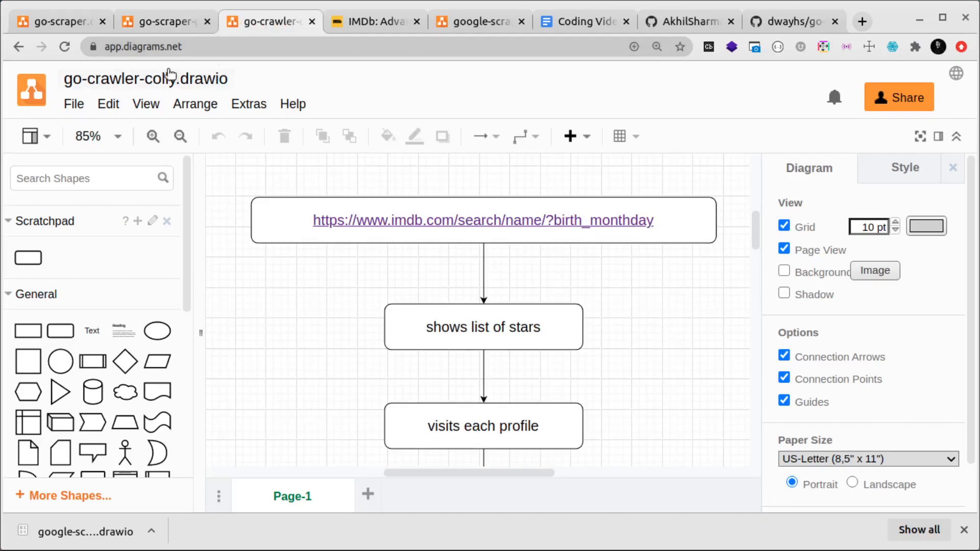